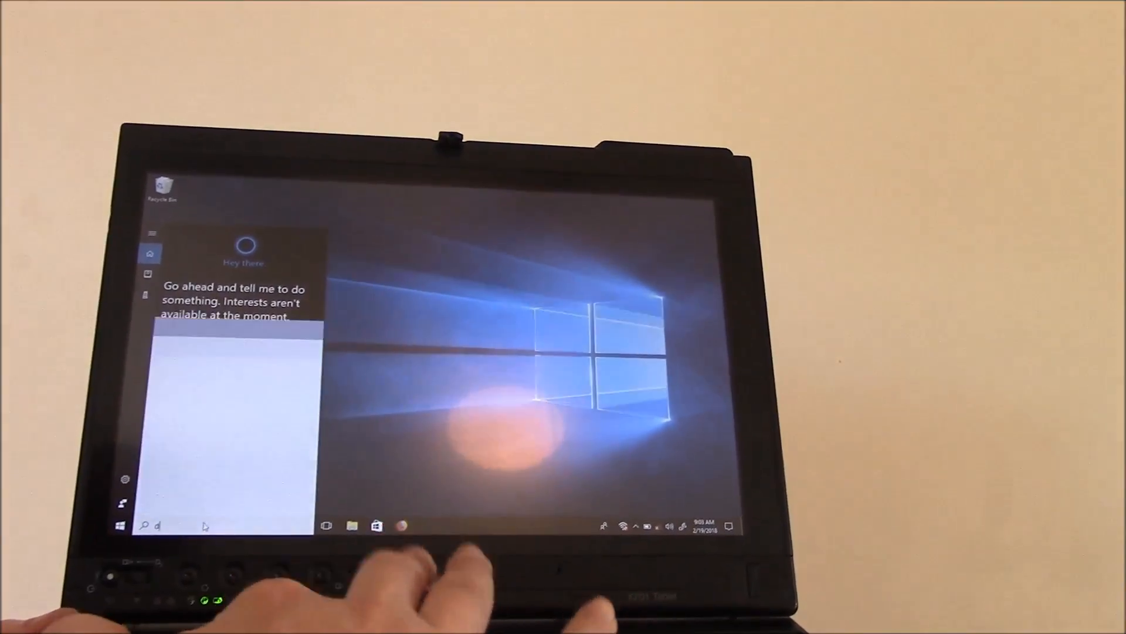
Search Windows for "device manager" so Device Manager appears as the best match.
type("evice manager")
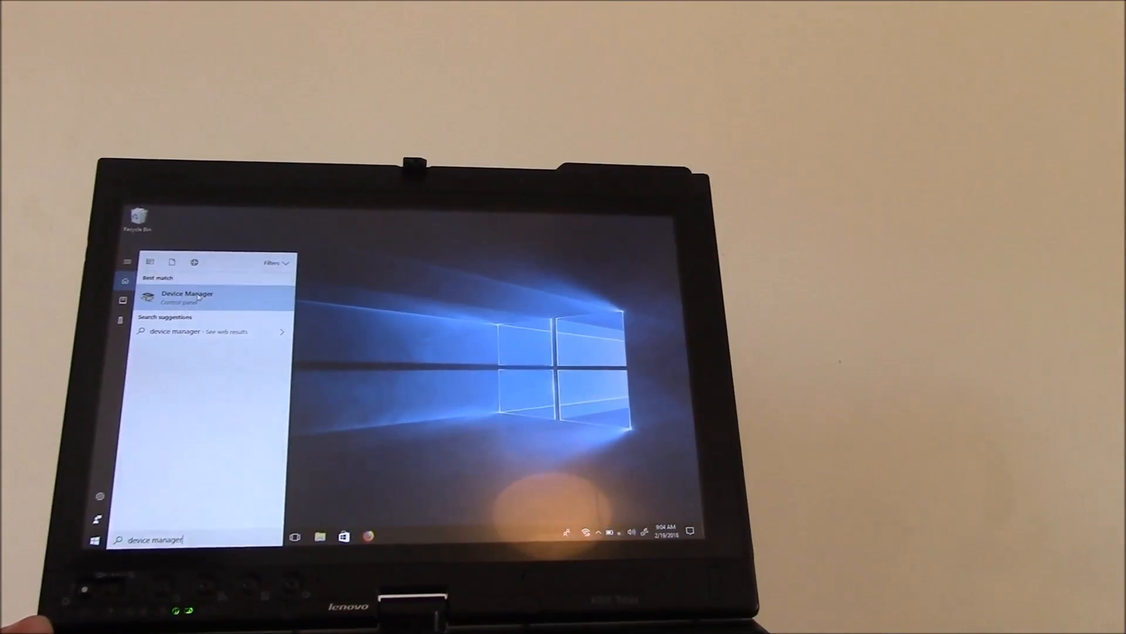
Open Device Manager to check the disk model, then web-search "micron m500".
left_click(186, 296)
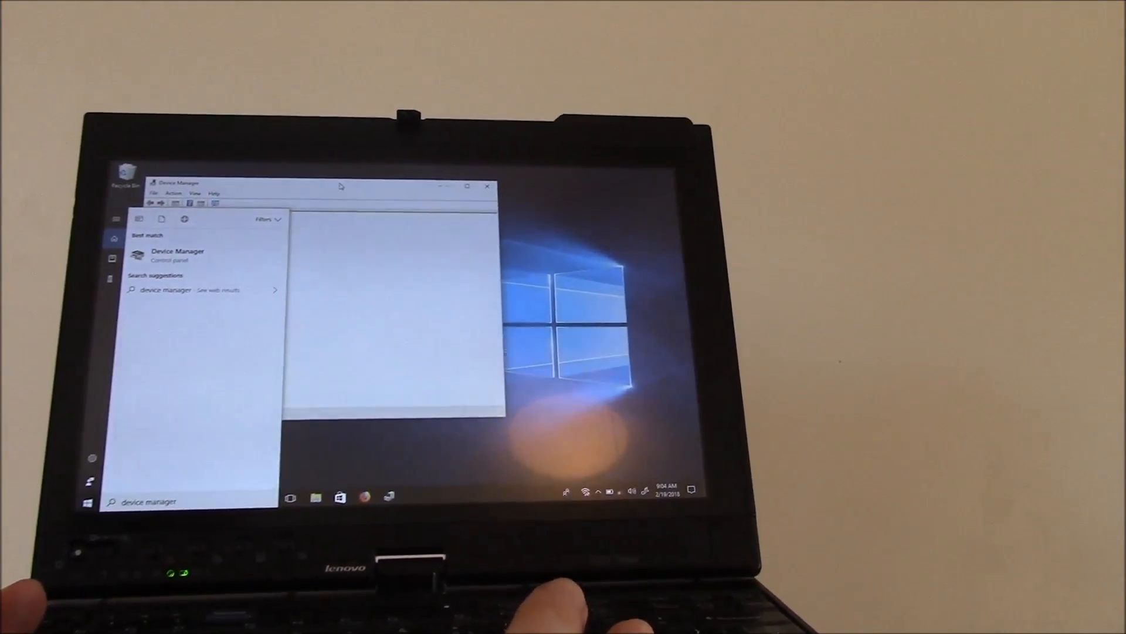
left_click(178, 255)
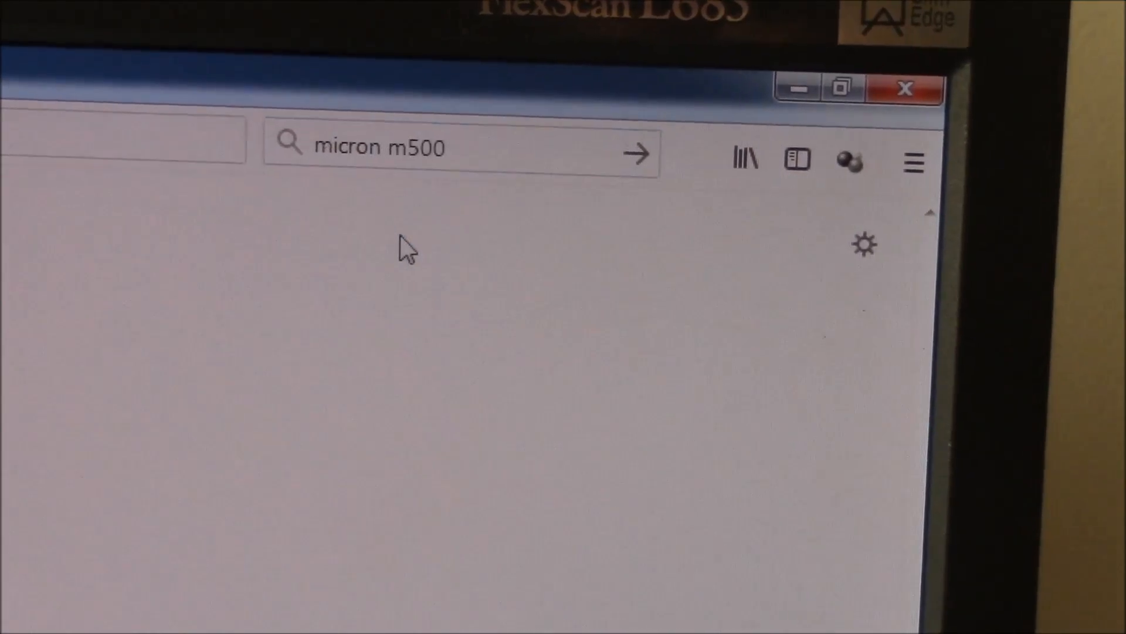
left_click(636, 154)
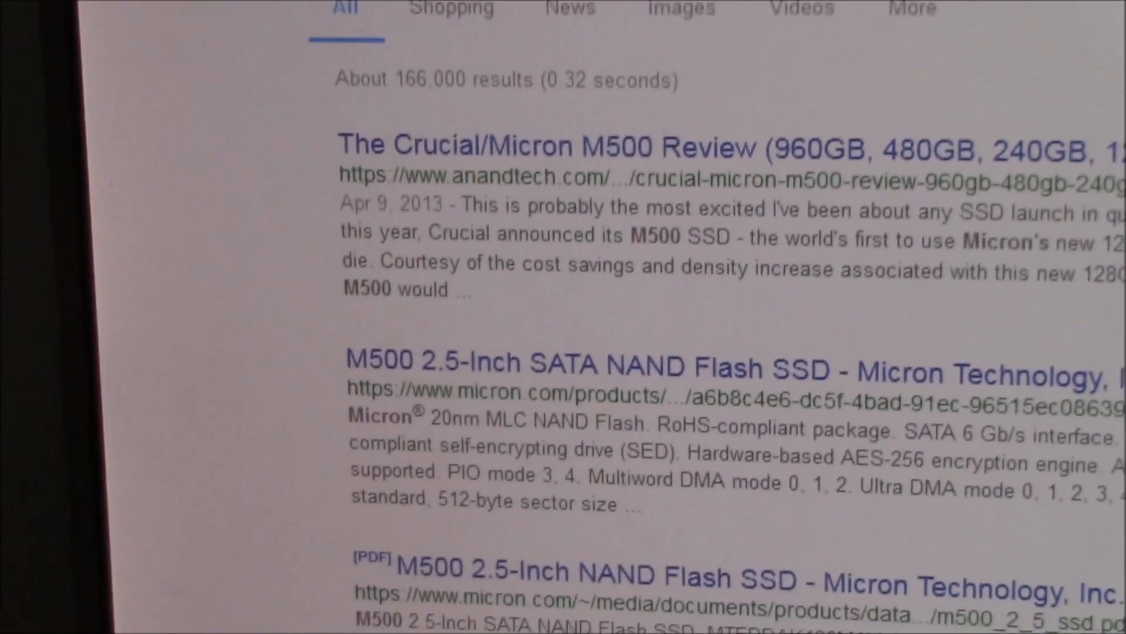
scroll("down", 3)
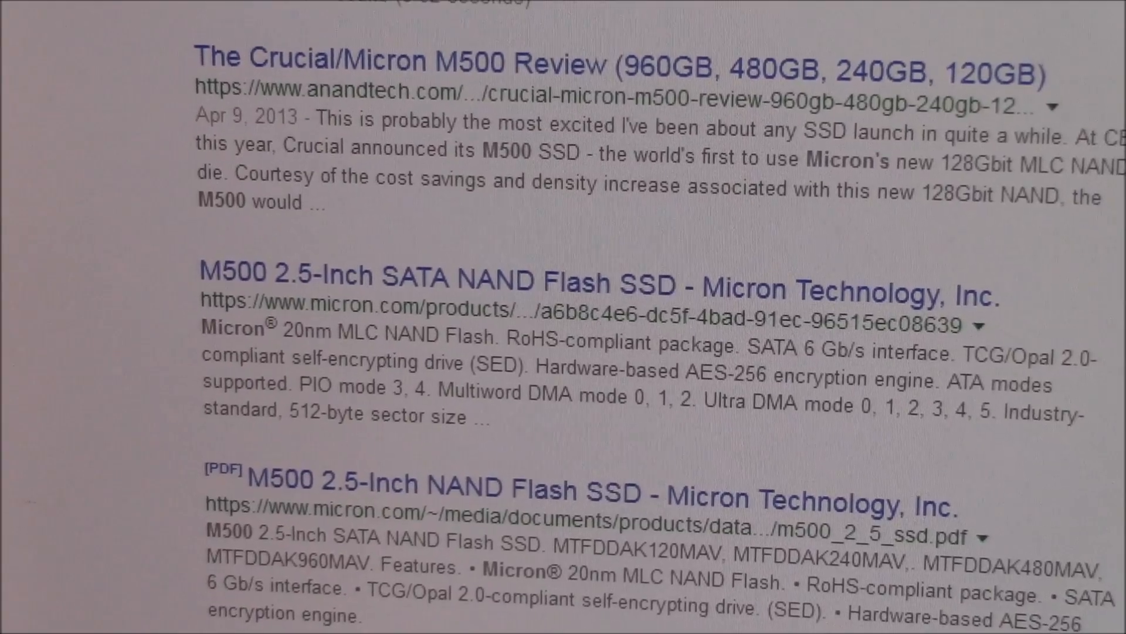
scroll("down", 3)
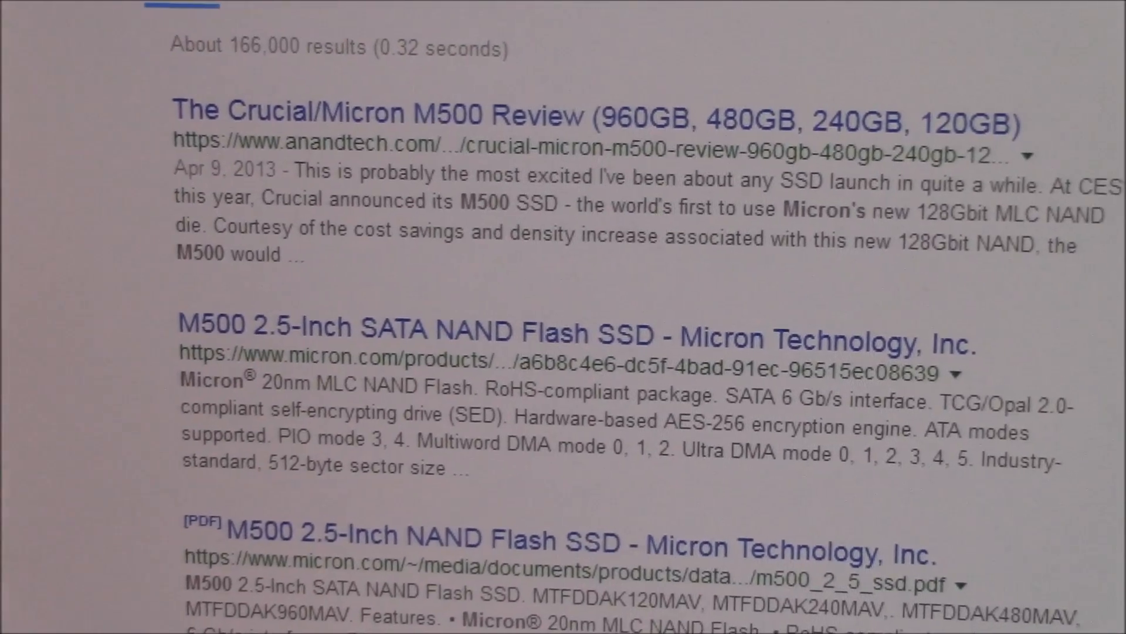
scroll("down", 3)
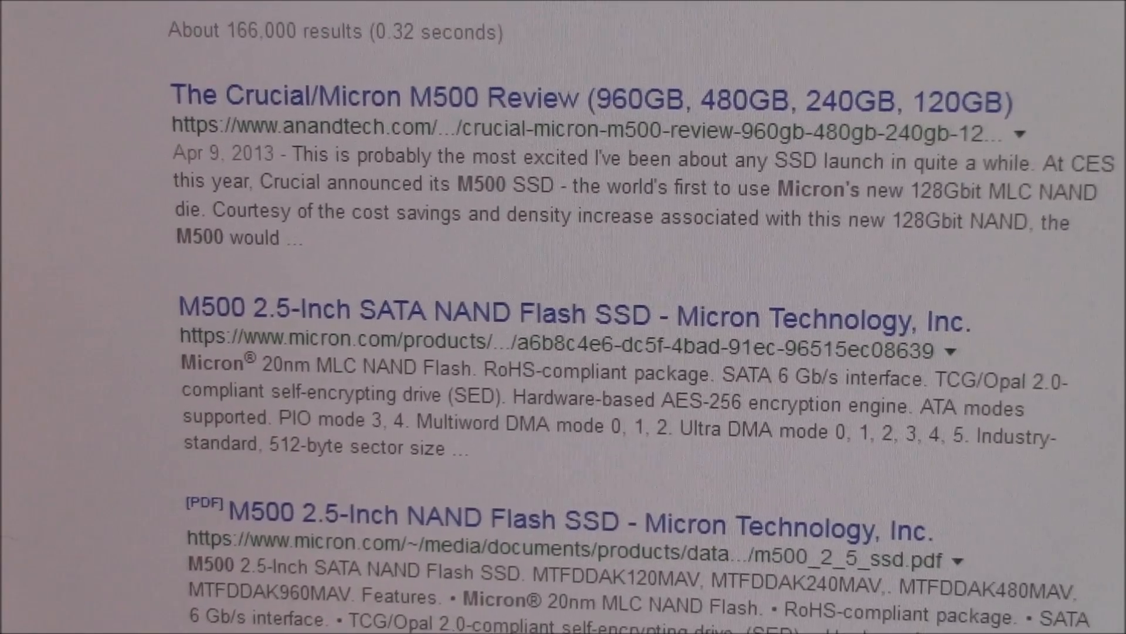
scroll("down", 3)
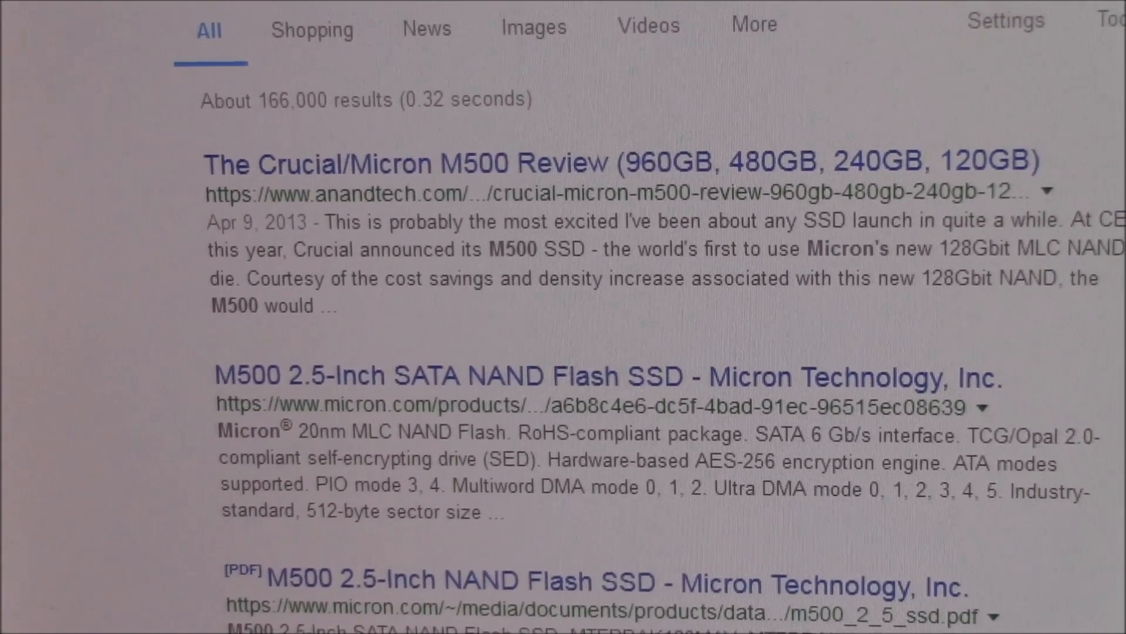
scroll("down", 3)
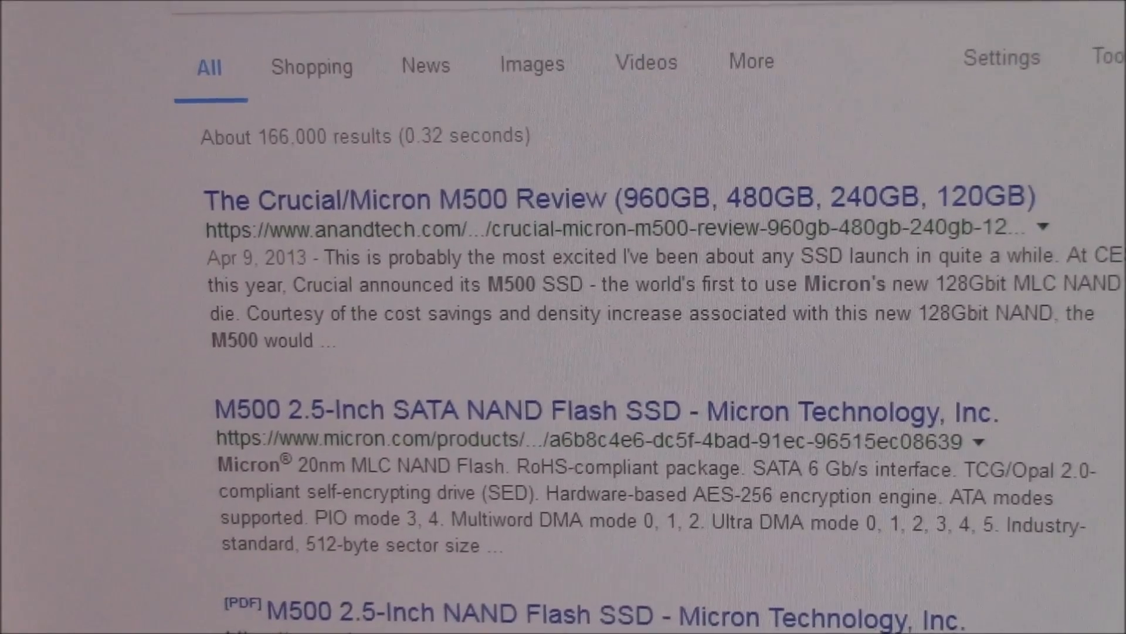